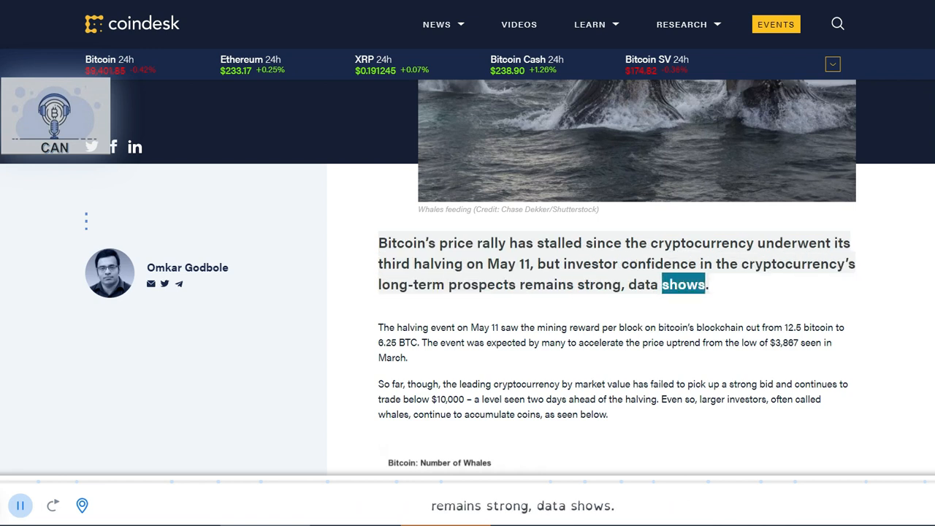
Follow the narration through the opening paragraphs, marking the $3,867 March low phrase, to the whales chart
scroll(down, 3)
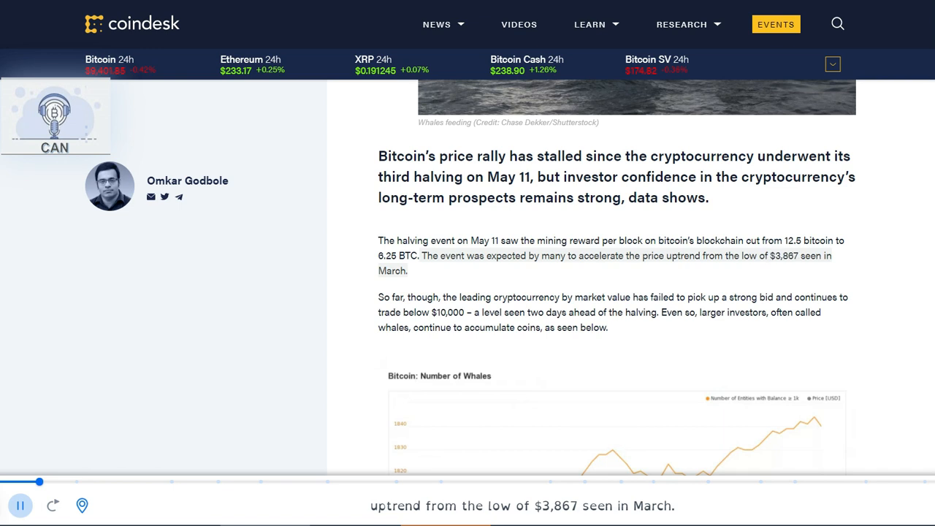
drag(712, 256, 406, 271)
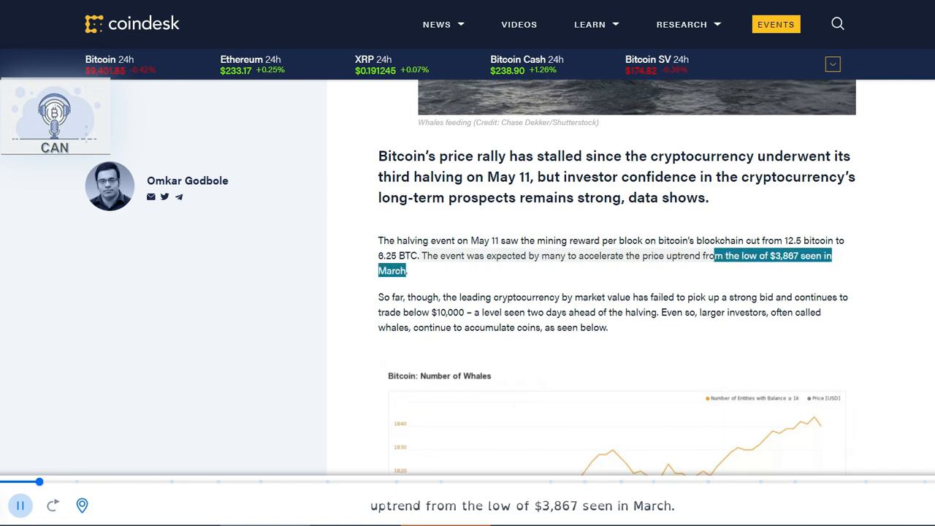
scroll(down, 3)
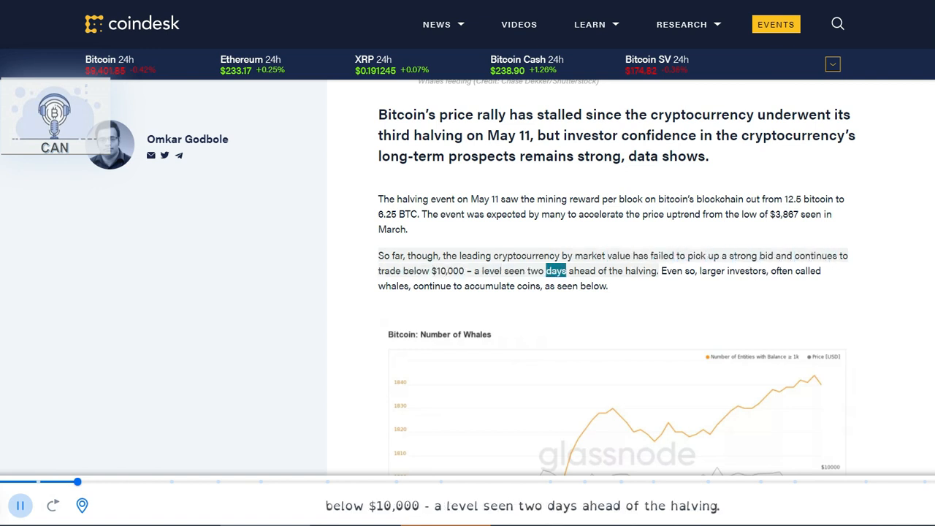
scroll(down, 3)
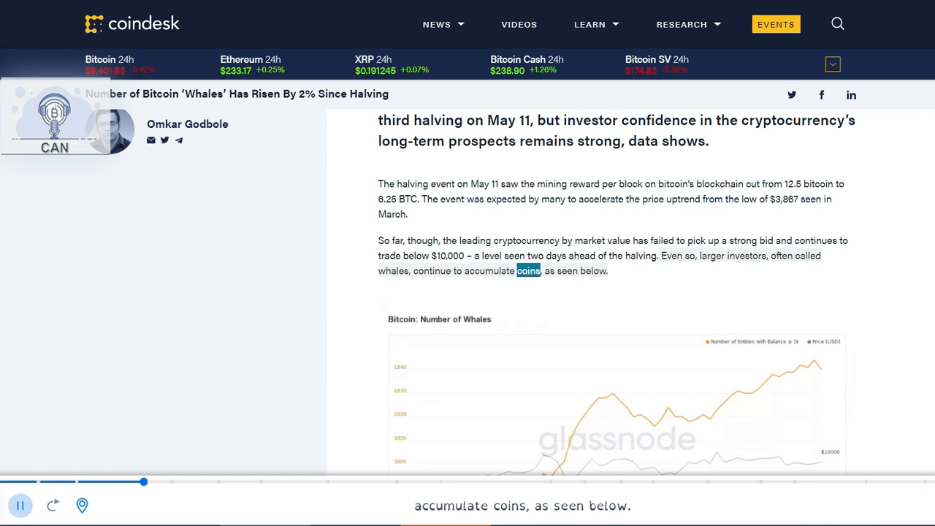
Follow the narration past the Glassnode chart and 1,840-whale count to the investor-confidence sentence
scroll(down, 3)
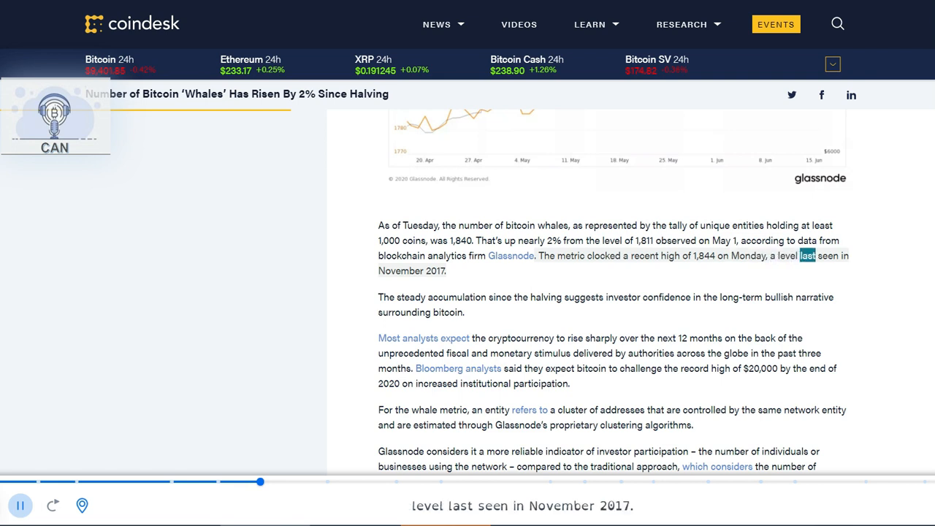
drag(800, 256, 446, 271)
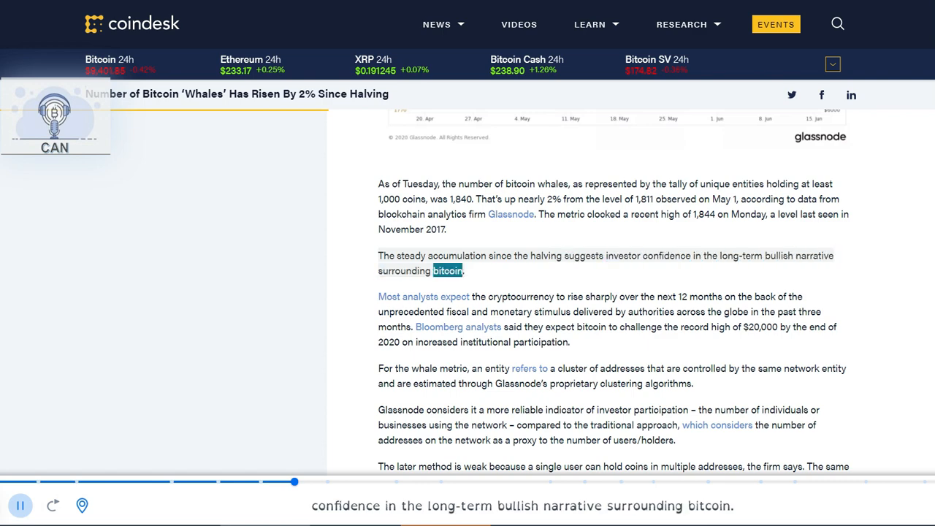
Follow the narration through analyst forecasts and Glassnode's whale-entity definition to 'What's next for bitcoin?'
scroll(down, 3)
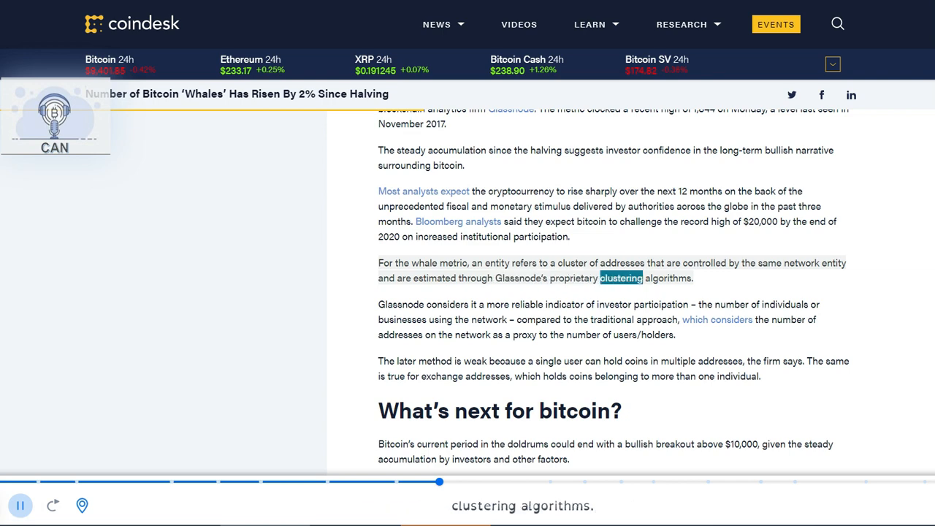
scroll(down, 3)
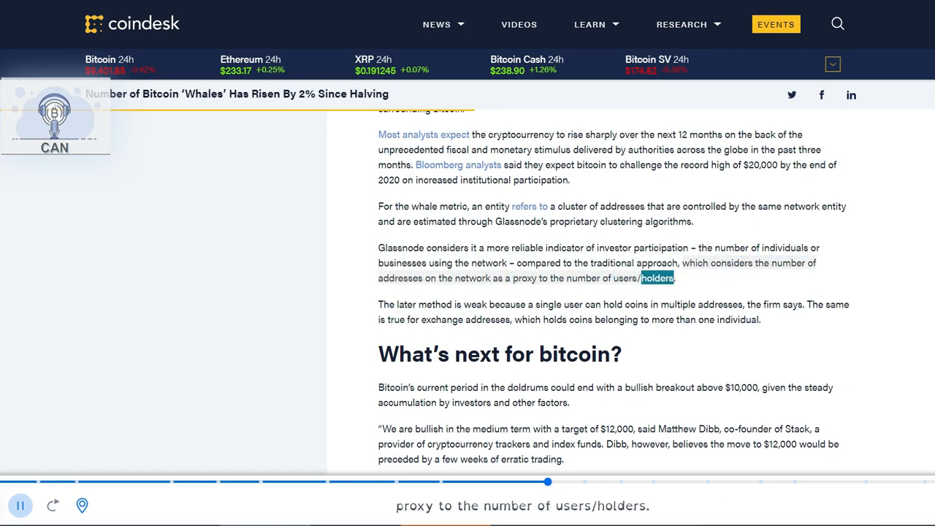
scroll(down, 3)
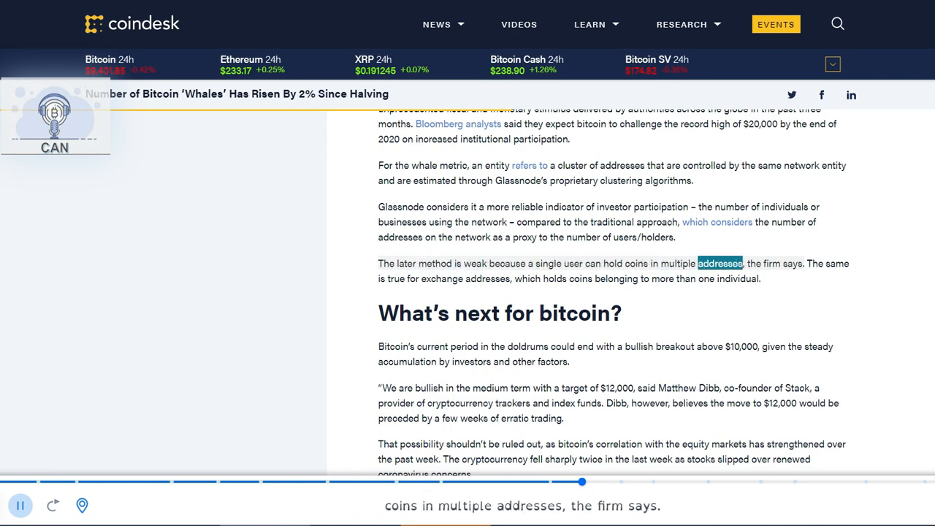
scroll(down, 3)
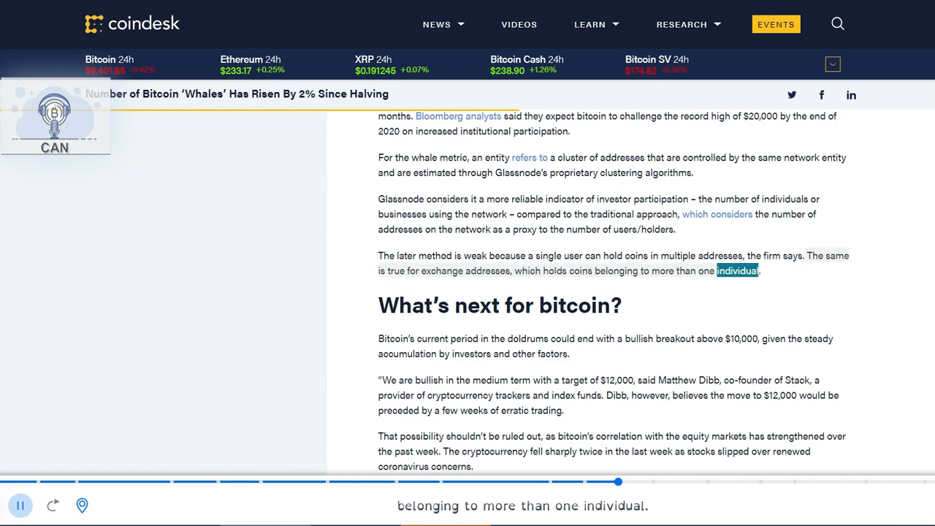
scroll(down, 3)
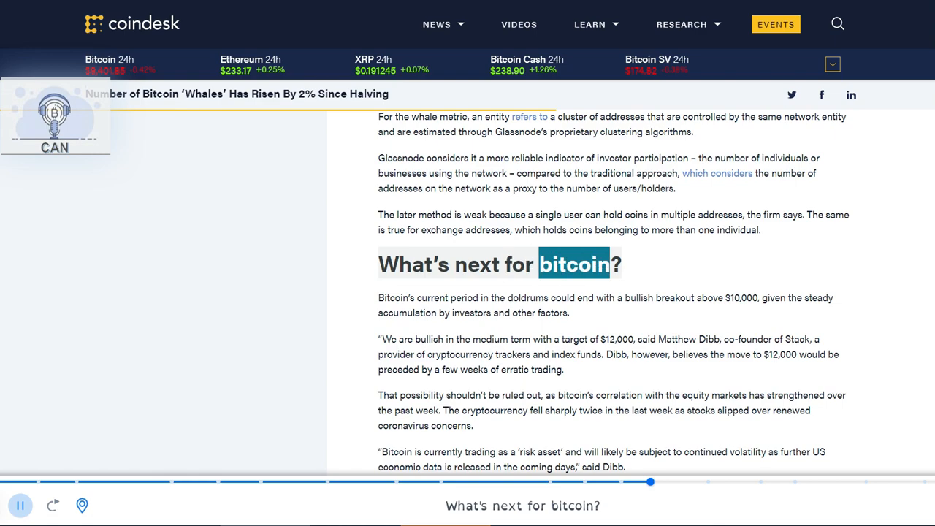
Follow the narration through the price targets and $8,000 support level to the italic Disclosure line
scroll(down, 3)
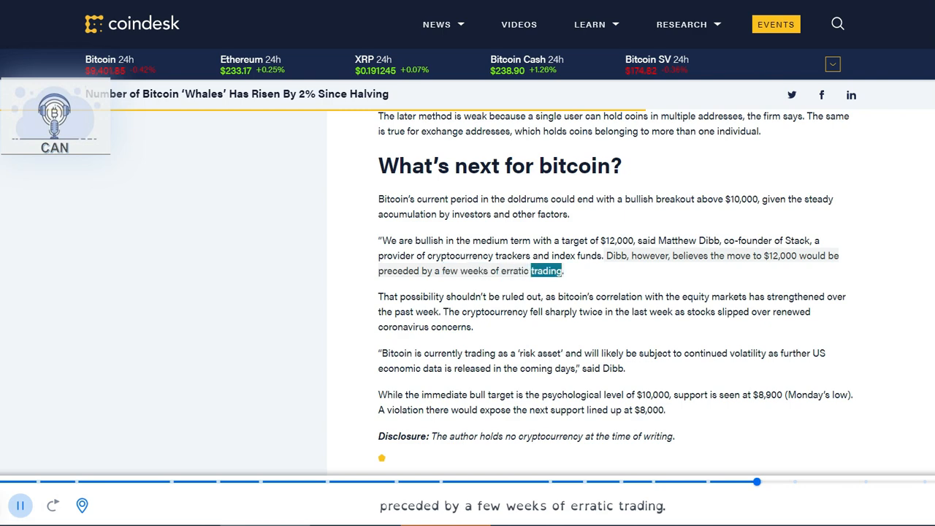
scroll(down, 3)
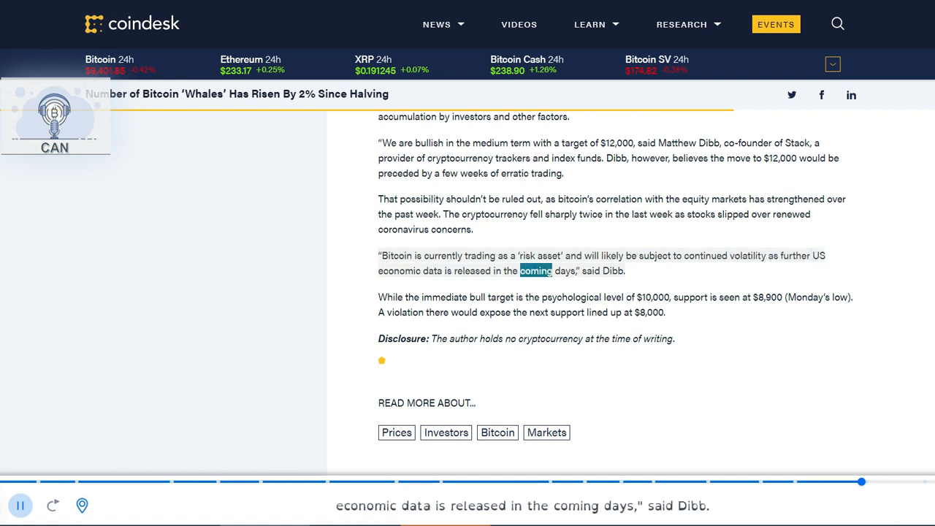
scroll(down, 3)
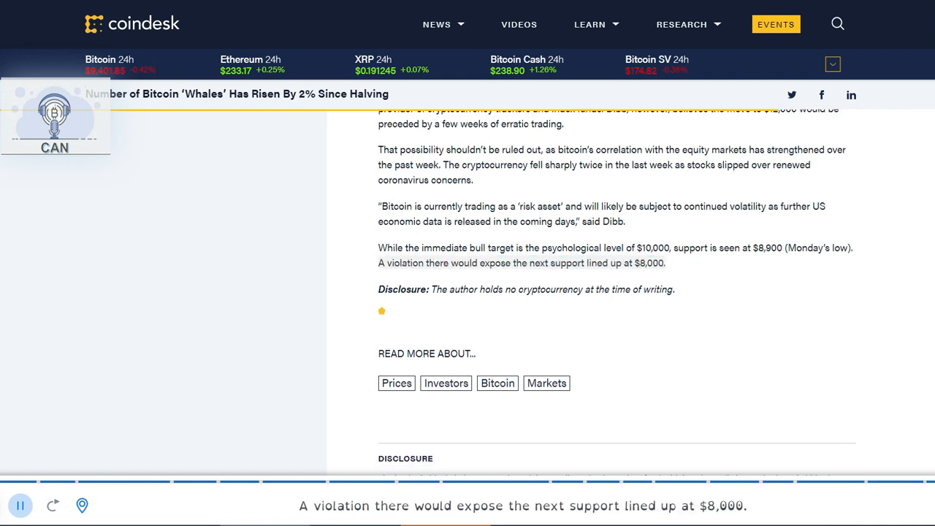
scroll(down, 3)
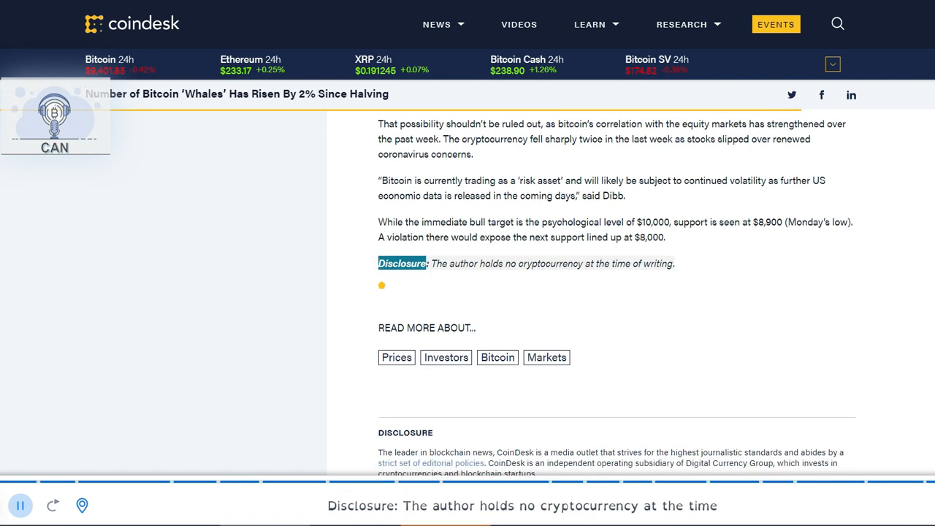